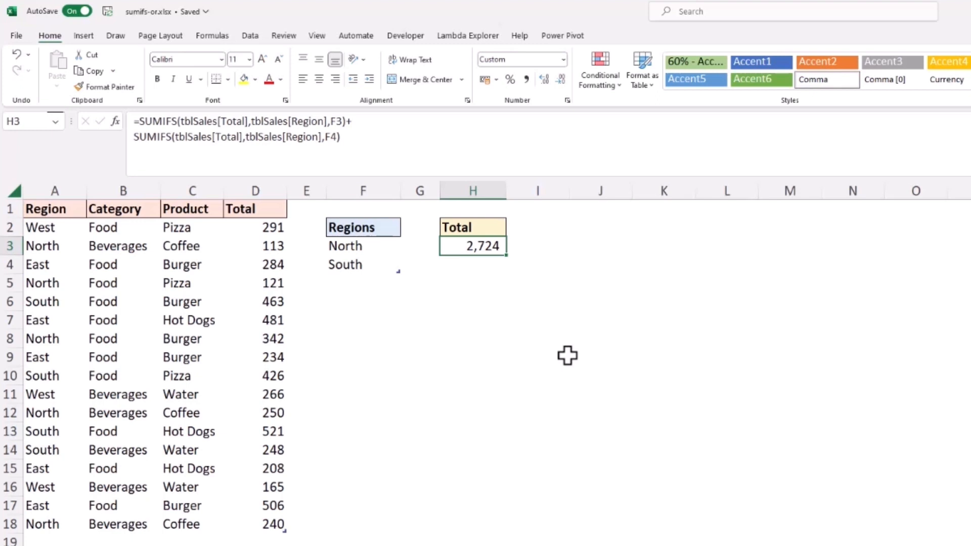
Delete the old SUMIFS+SUMIFS formula from H3, leaving the Total cell blank
key("Delete")
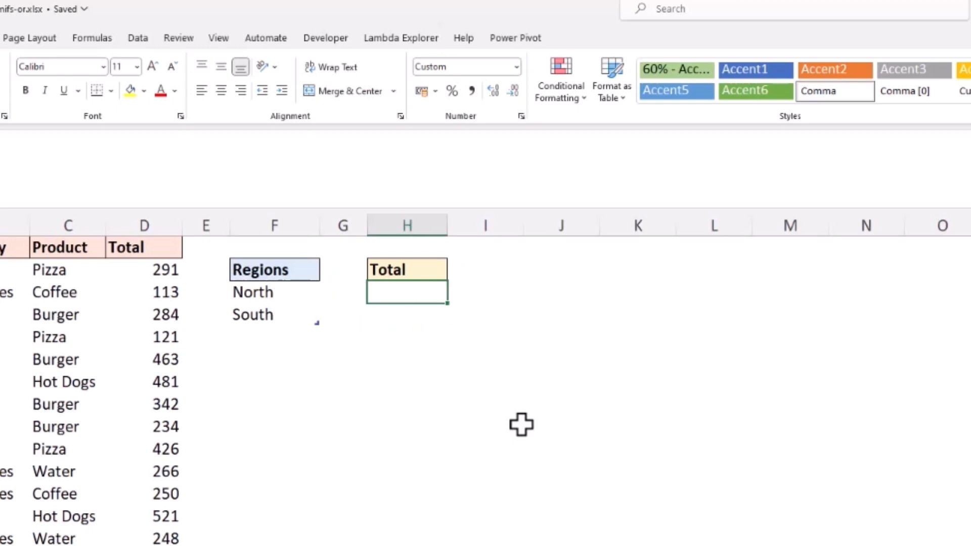
Build =SUMIFS(tblSales[Total], tblSales[Region], tblRegions[Regions]) in H3, closed but not yet entered
type("=sumifs(")
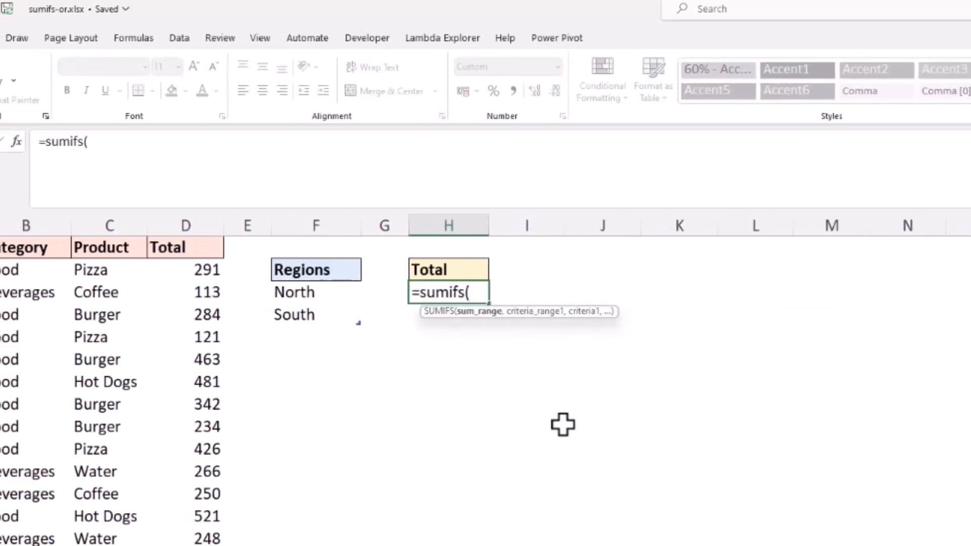
mouse_move(197, 257)
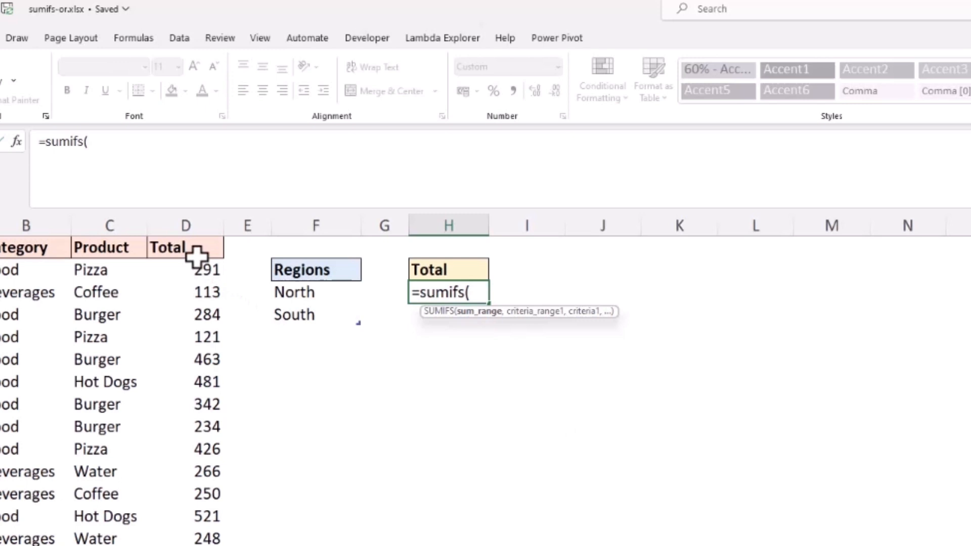
left_click(185, 224)
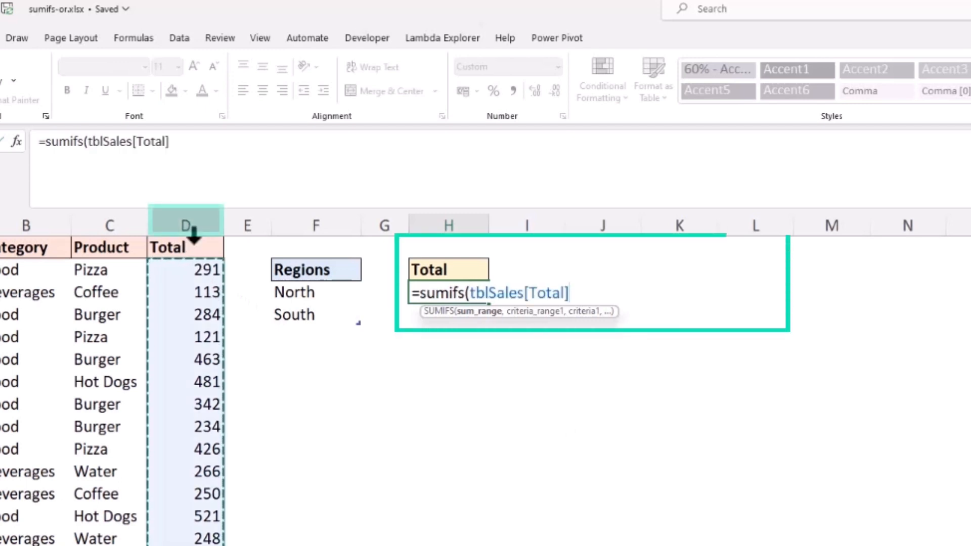
type(",tblSales[Region")
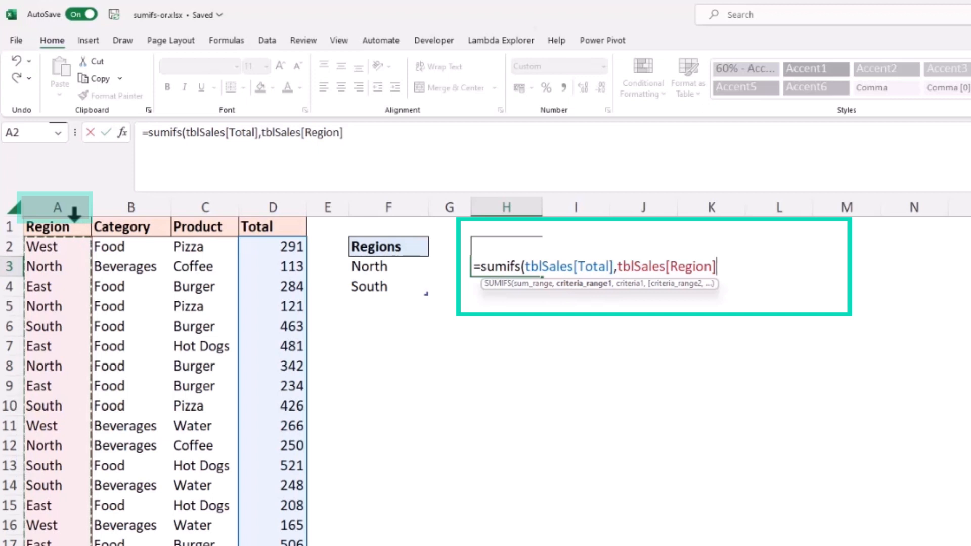
type(",")
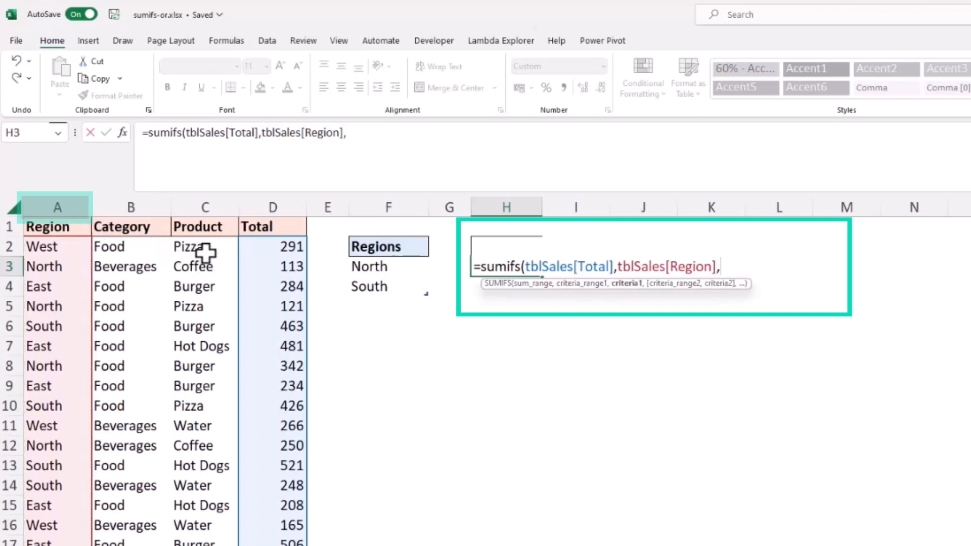
mouse_move(391, 254)
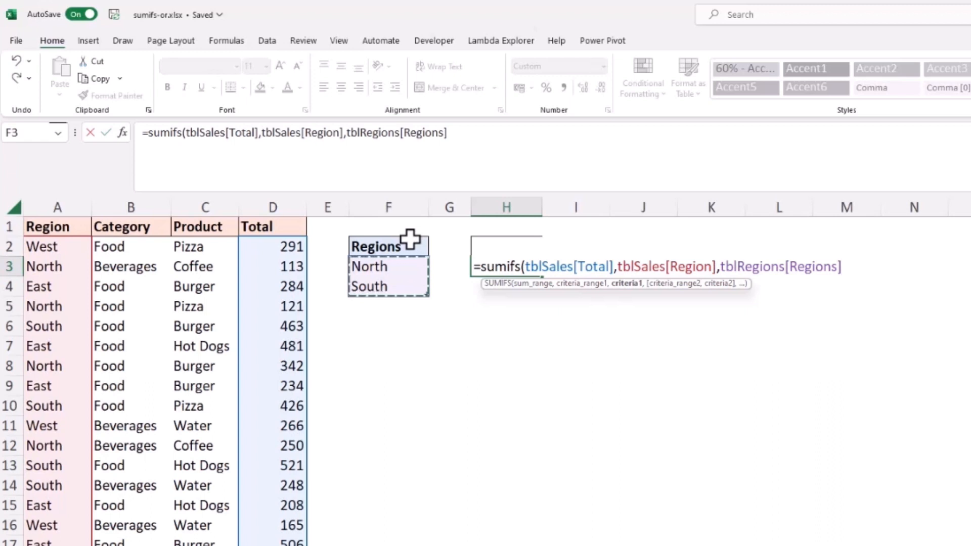
type(")")
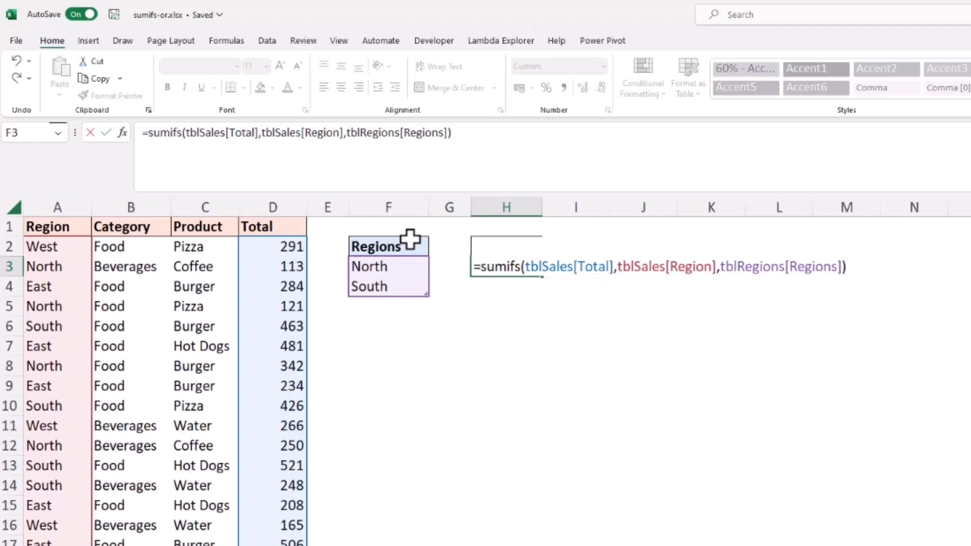
Commit the SUMIFS formula so it spills per-region totals, 1,658 beside South
key("Return")
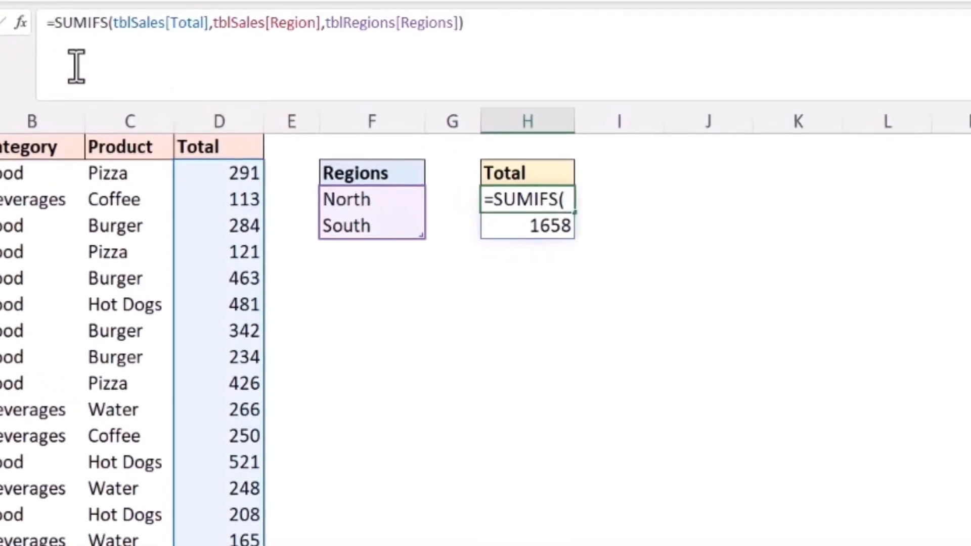
Wrap the SUMIFS in SUM and enter it, giving a single combined total of 2,724
type("=sum(")
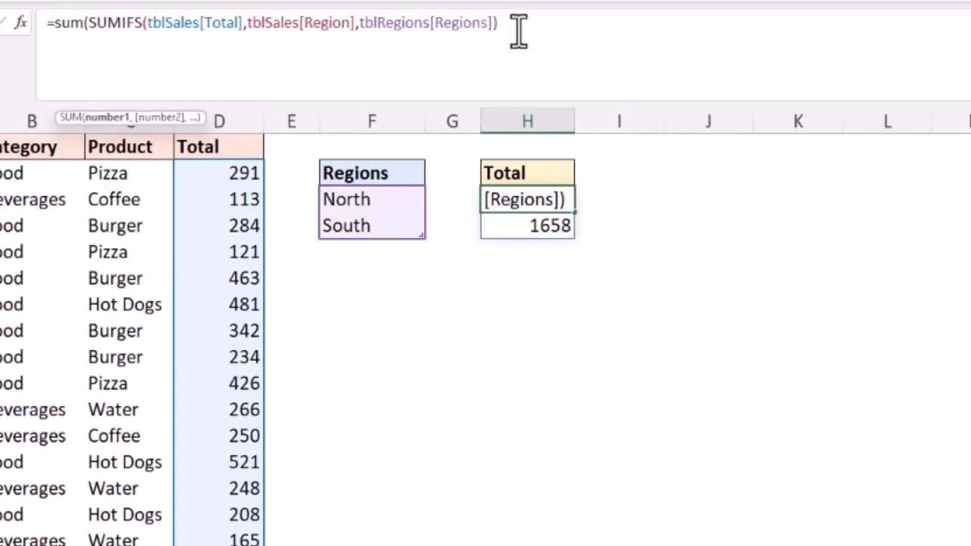
type(")")
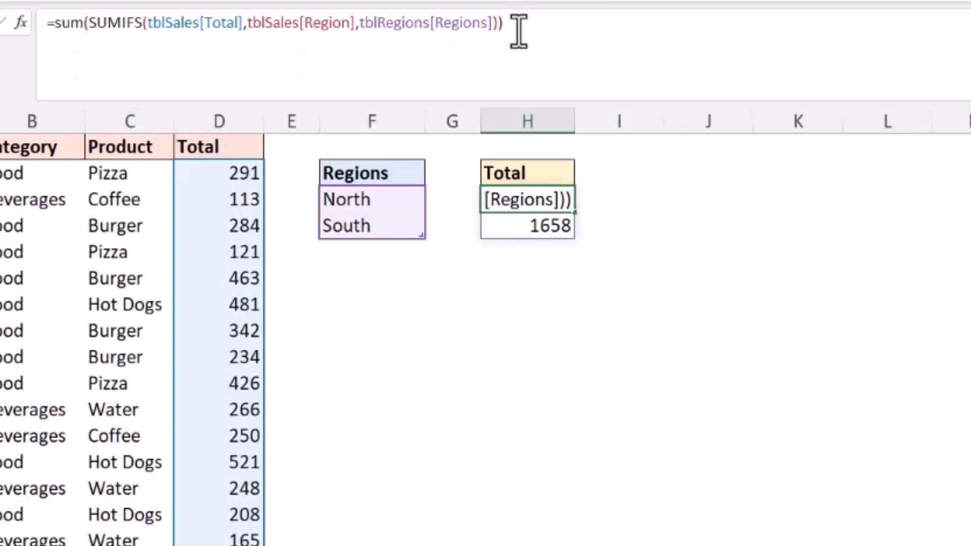
key("Return")
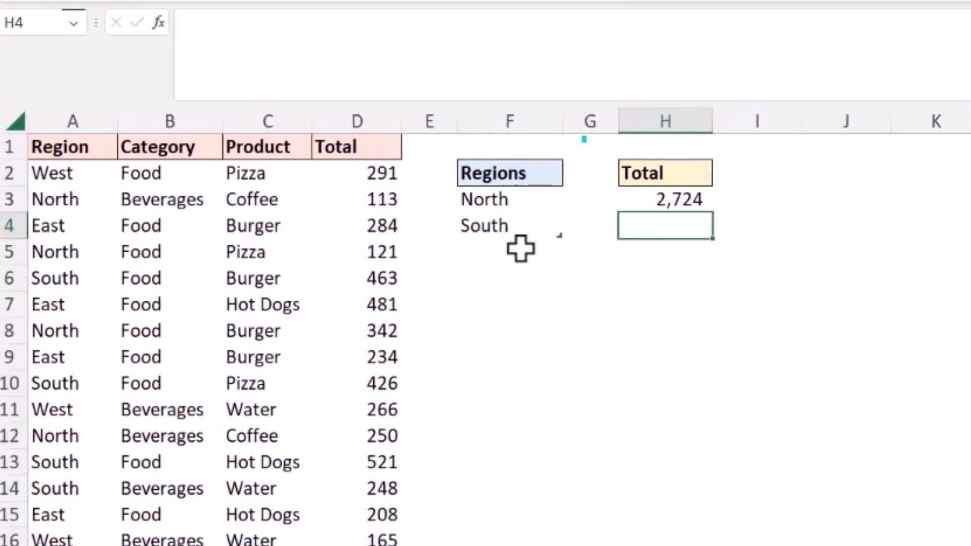
Add West as a new Regions row, raising the total to 3,446, then delete that row again
left_click(511, 226)
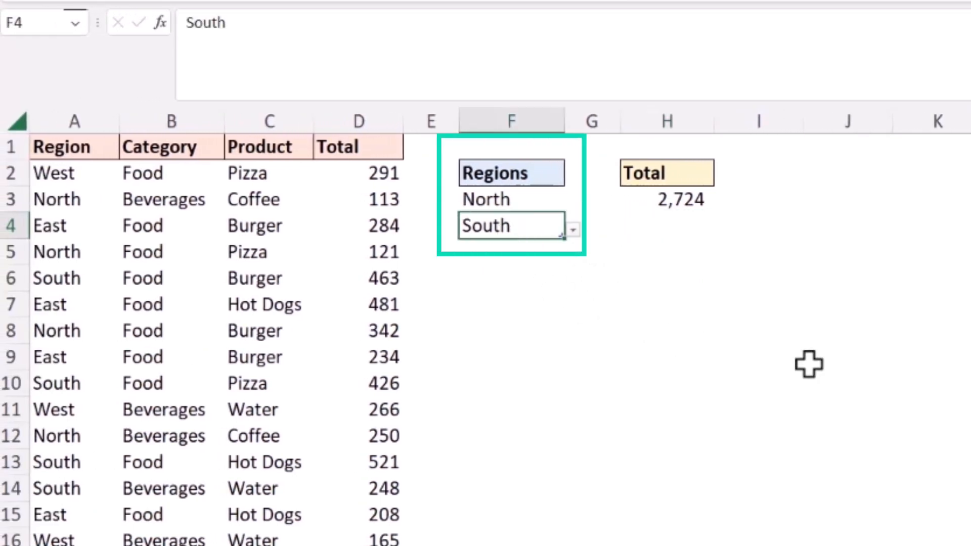
key("tab")
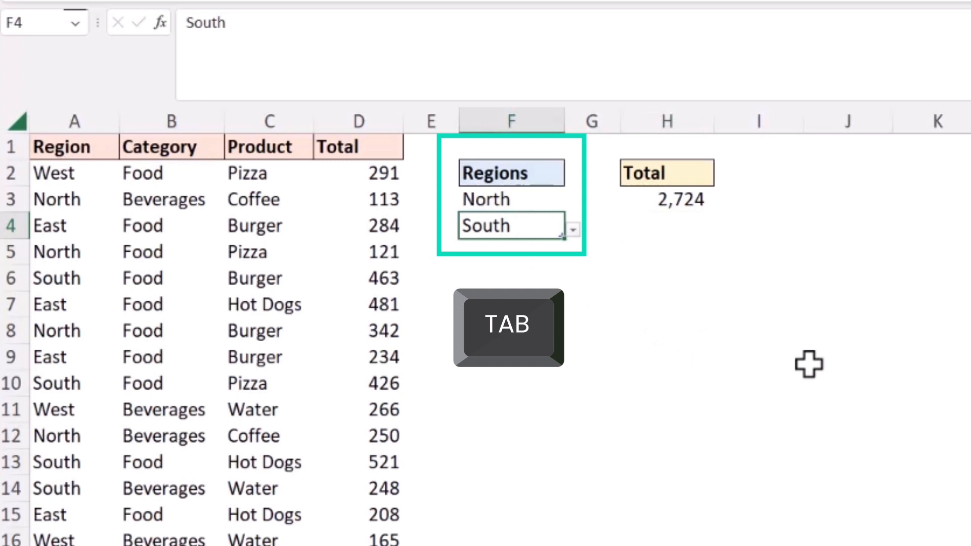
key("tab")
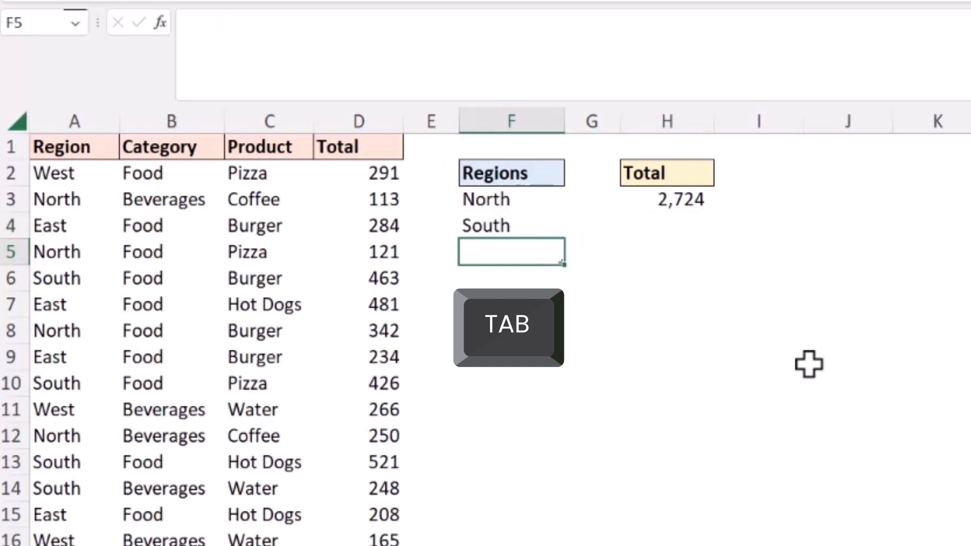
key("tab")
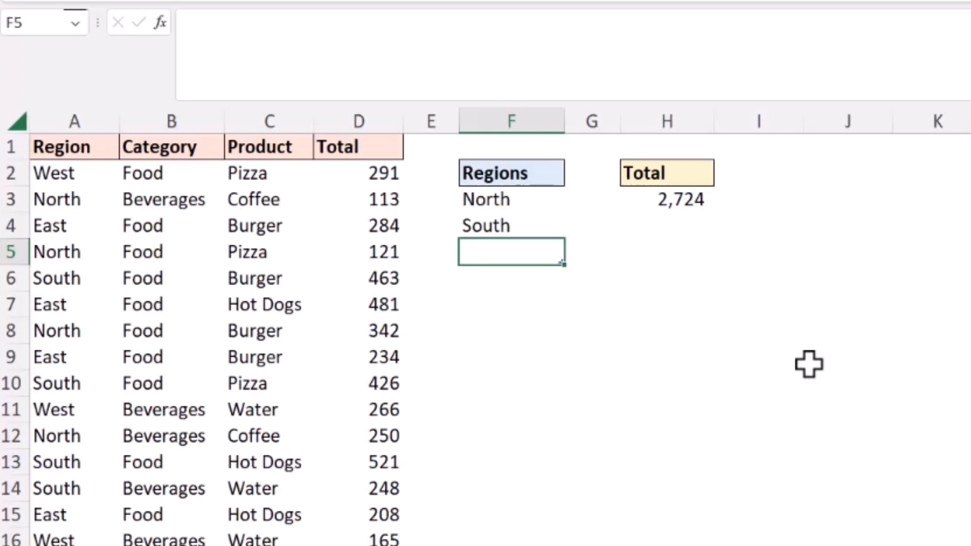
type("West")
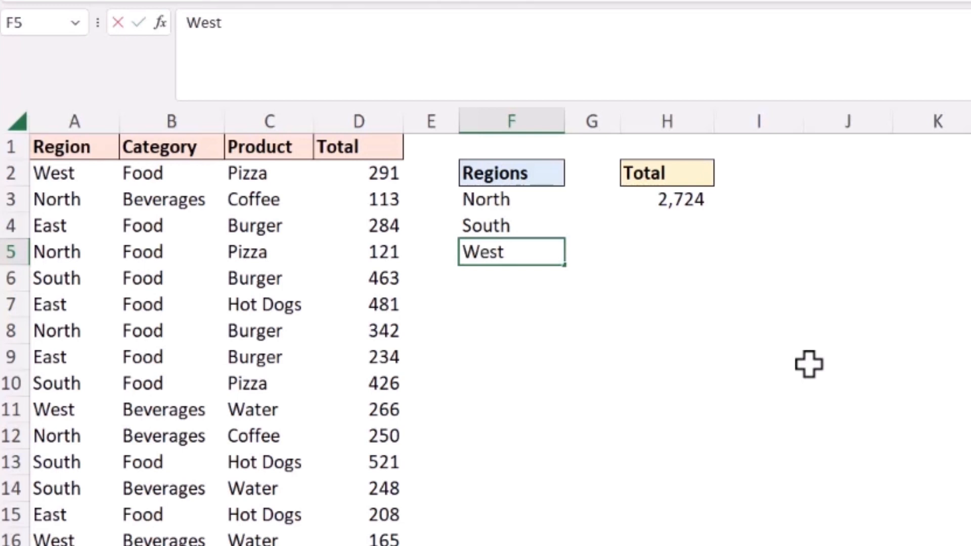
key("Return")
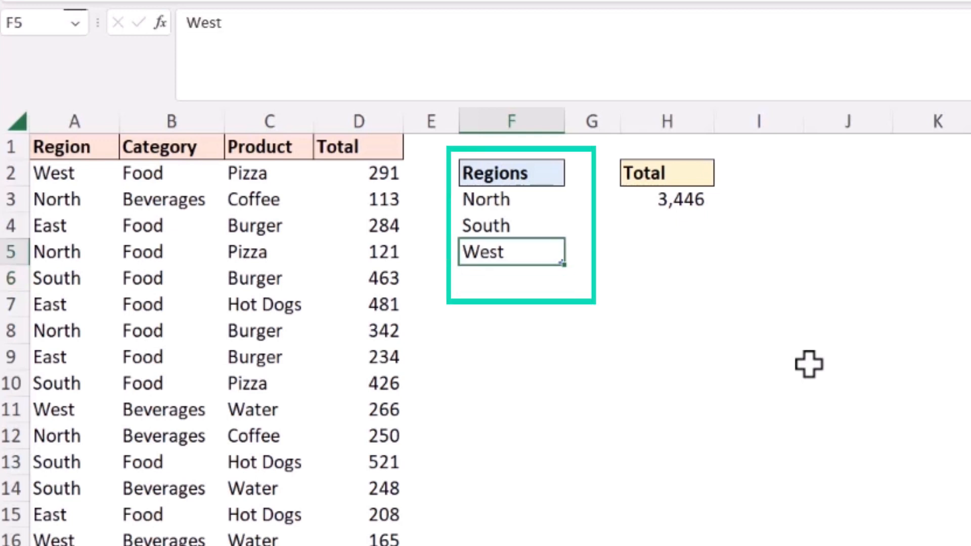
key("ctrl+-")
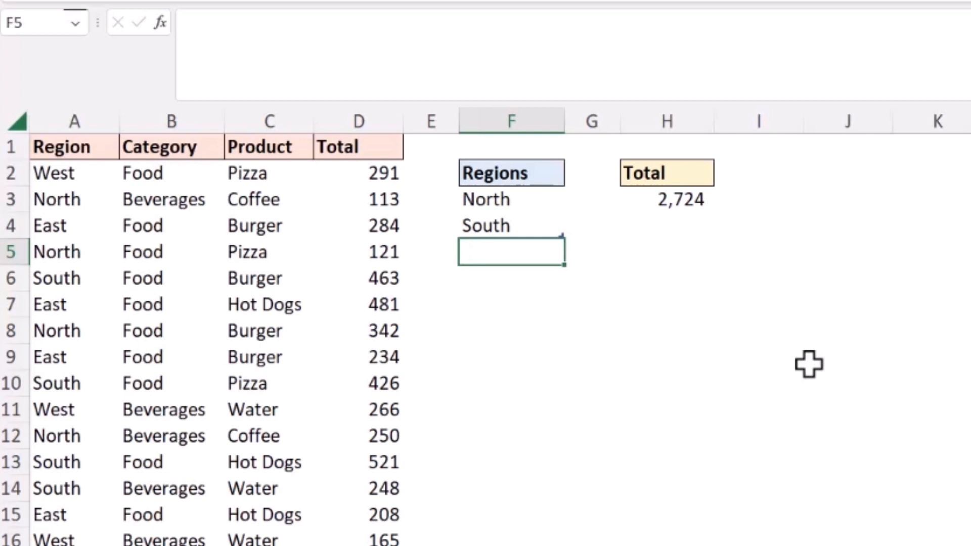
Select H3 to review the final SUM(SUMIFS(...)) formula totaling 2,724
left_click(451, 238)
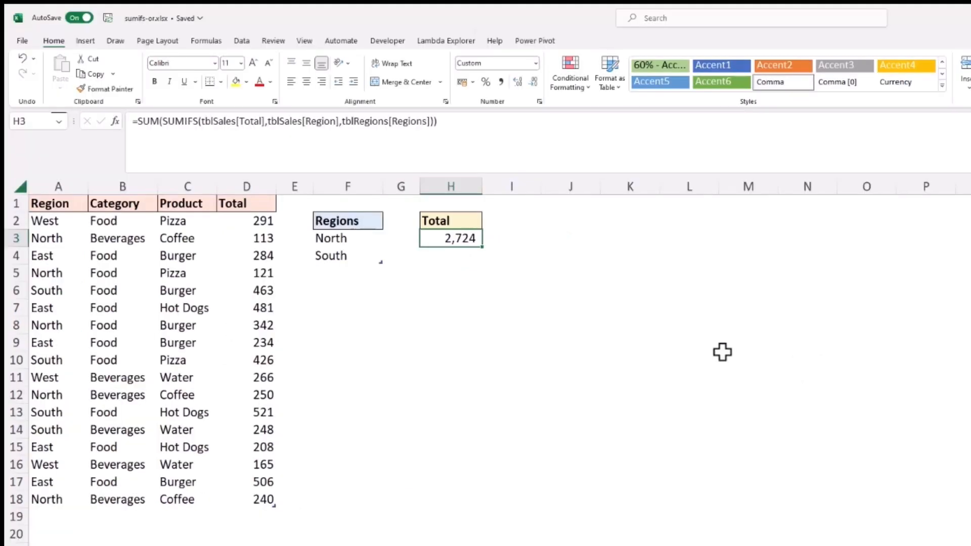